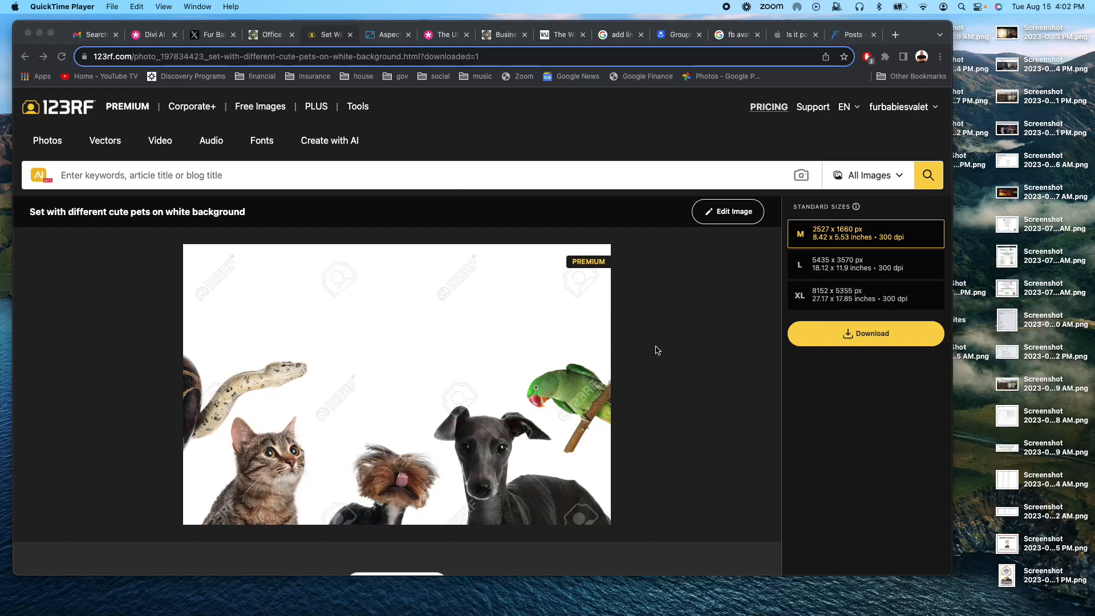
pyautogui.moveTo(398, 382)
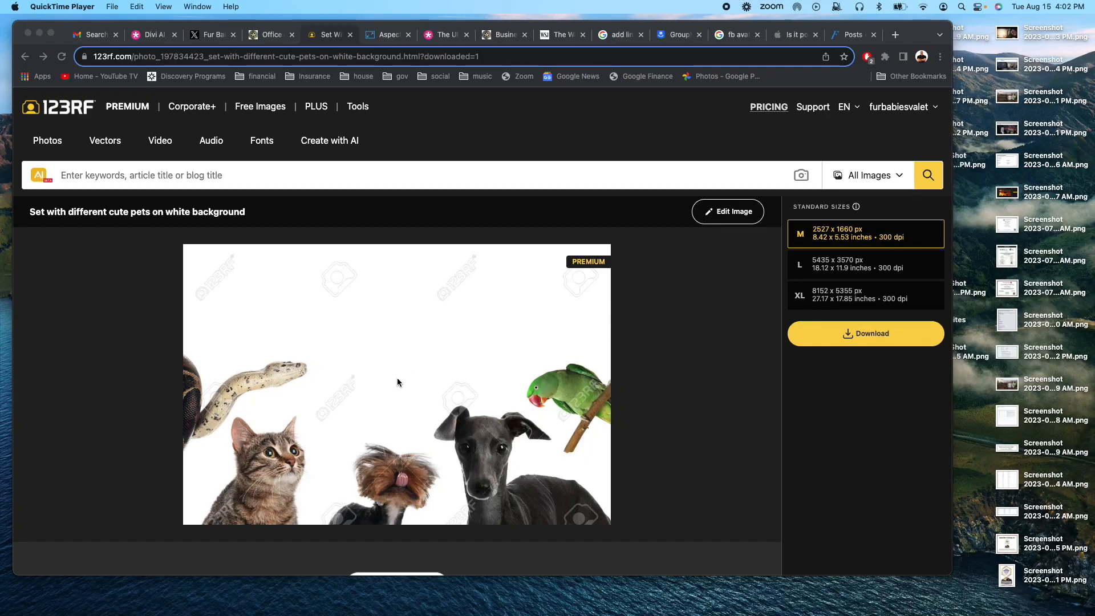
pyautogui.moveTo(386, 379)
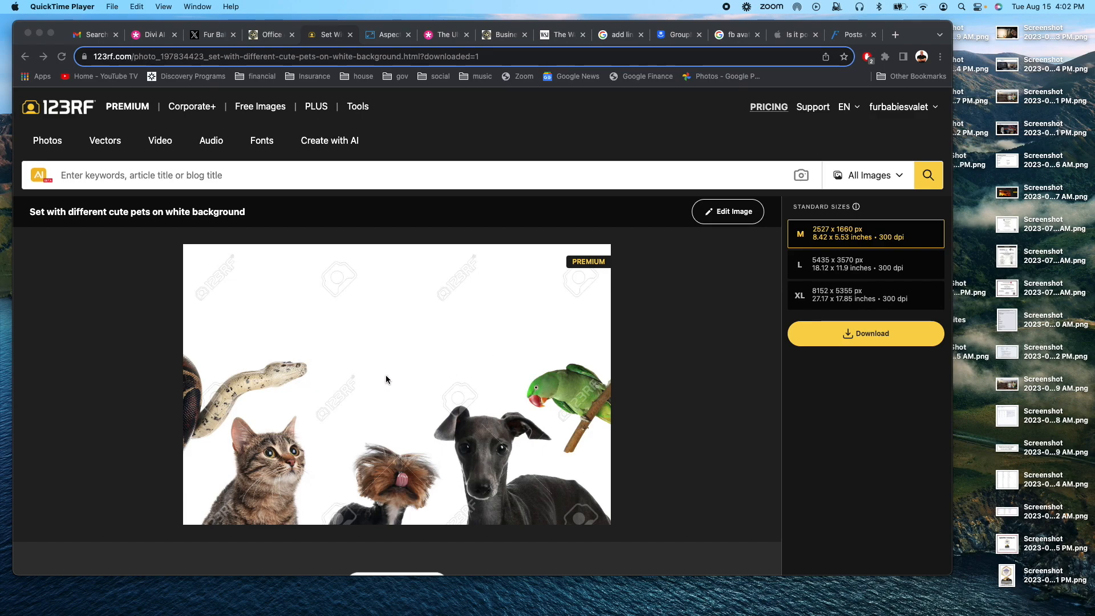
pyautogui.moveTo(304, 309)
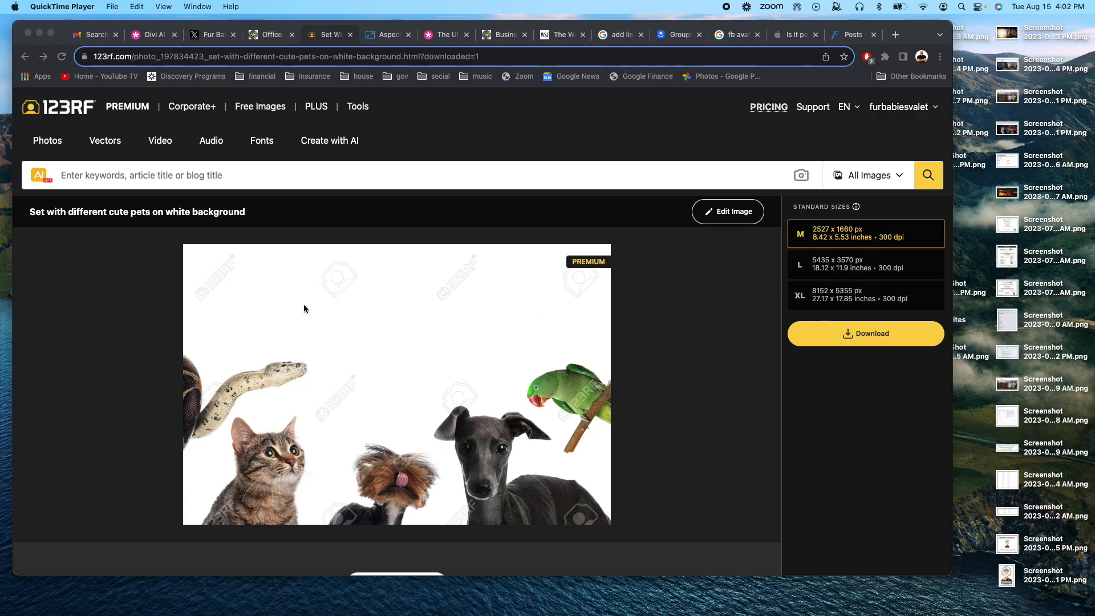
pyautogui.moveTo(645, 404)
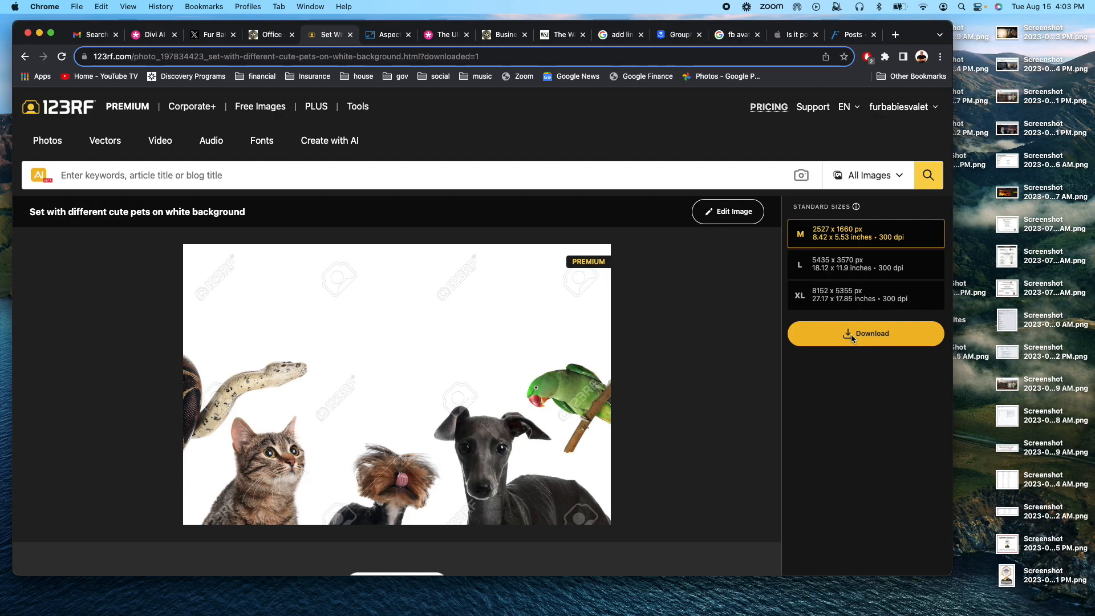
# Download the medium pets photo as a Standard-licence JPG.
pyautogui.click(865, 333)
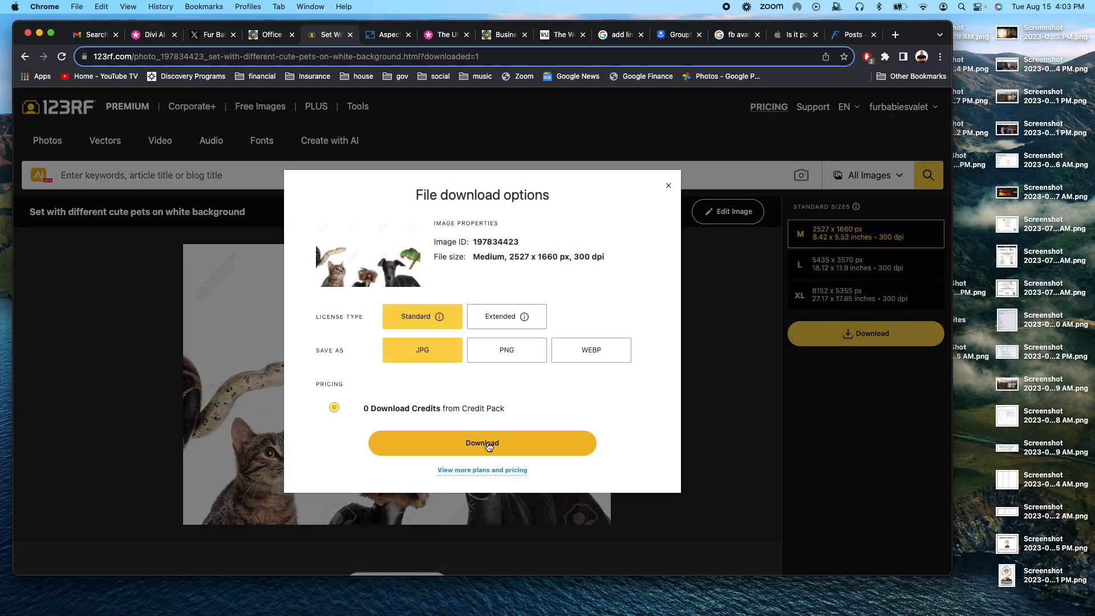
pyautogui.click(482, 442)
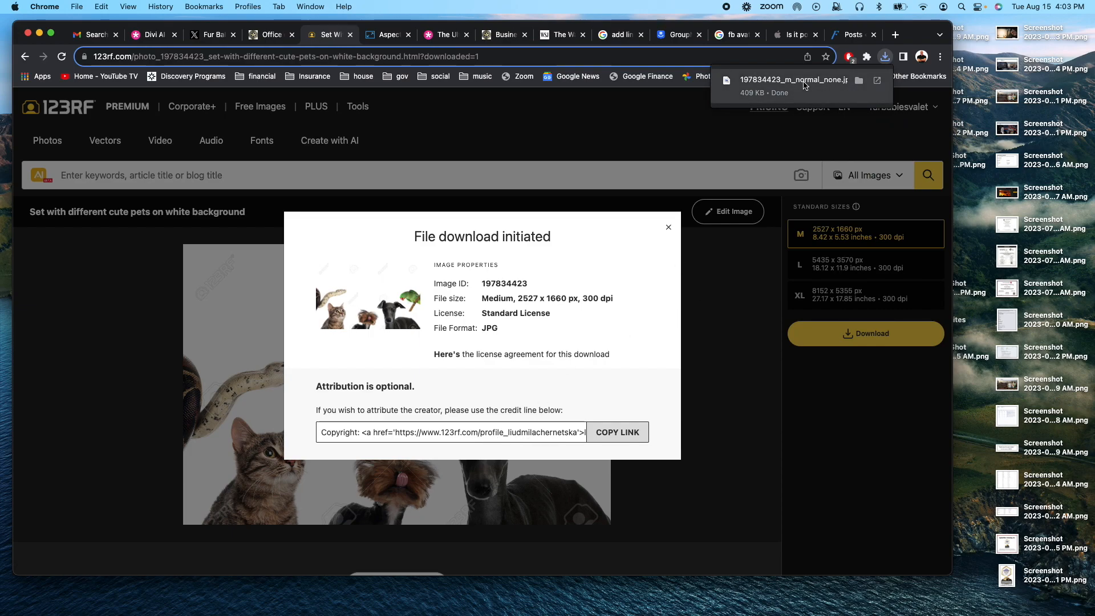
pyautogui.moveTo(583, 332)
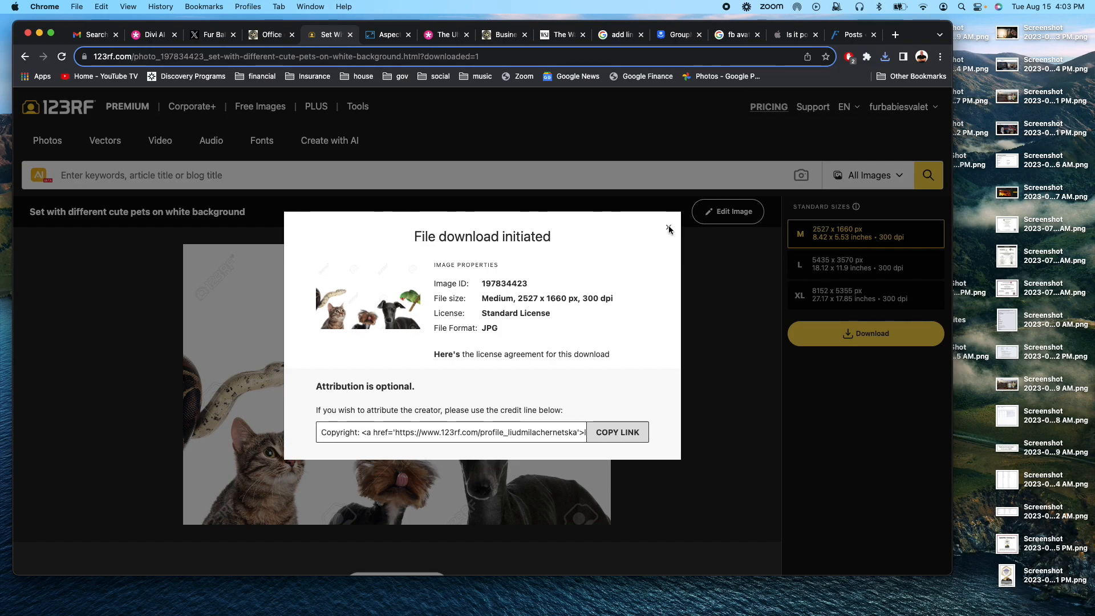
# Dismiss the download confirmation and launch ForkLift on the Documents folder.
pyautogui.click(669, 230)
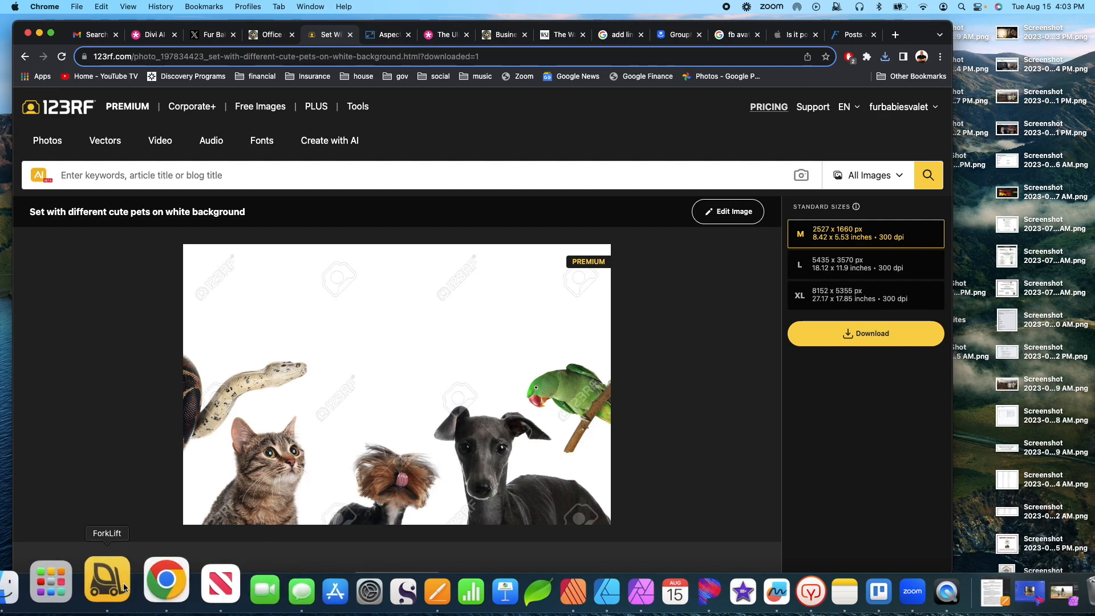
pyautogui.click(107, 578)
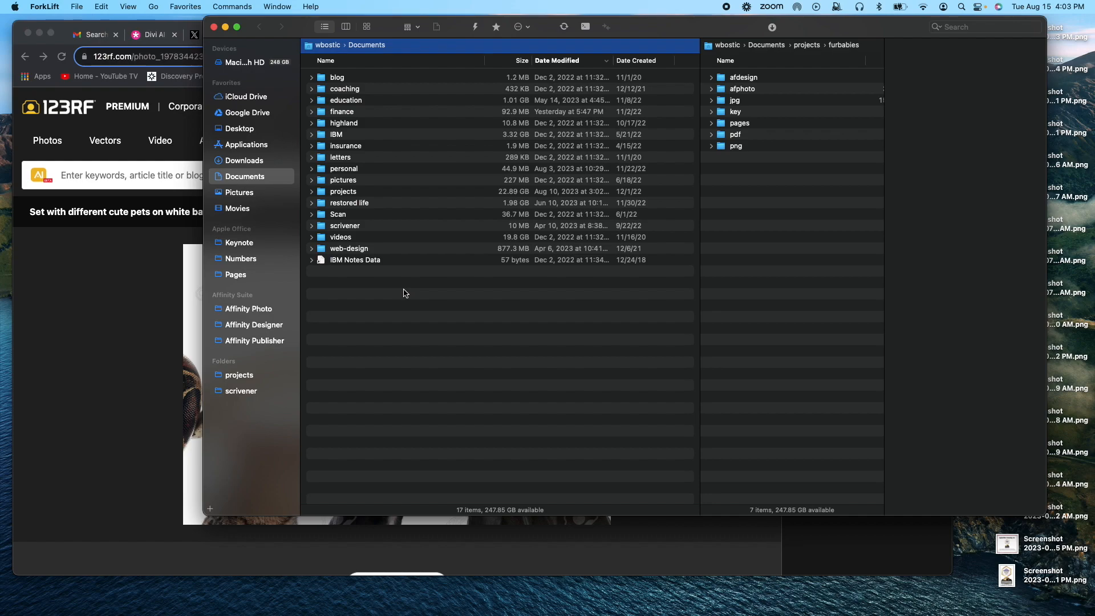
pyautogui.moveTo(243, 159)
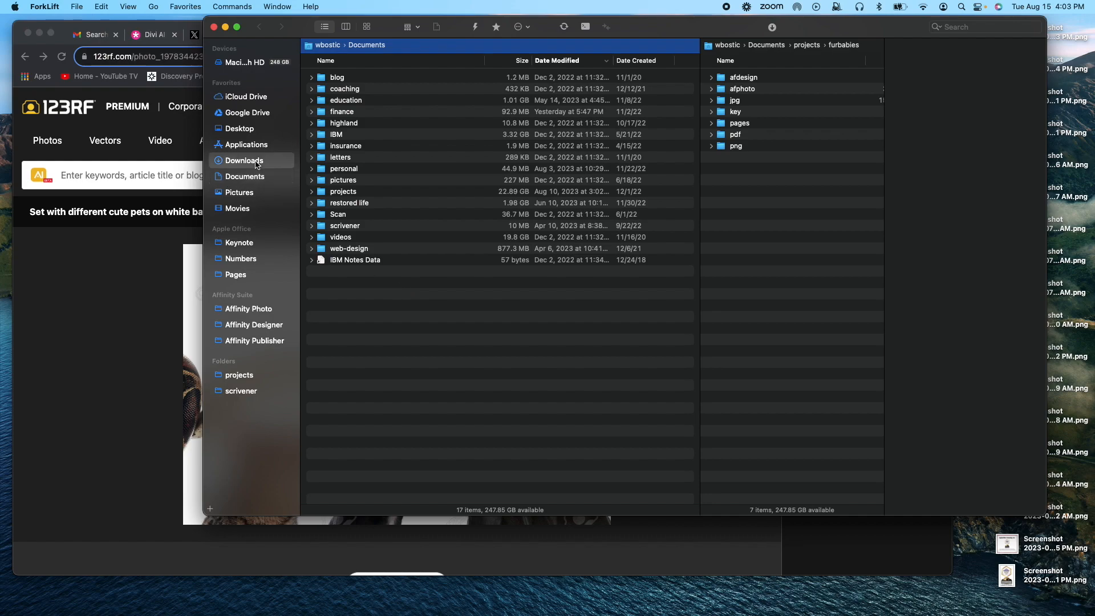
# Show Downloads and preview 197834423_m_normal_none.jpg with its image details.
pyautogui.click(243, 160)
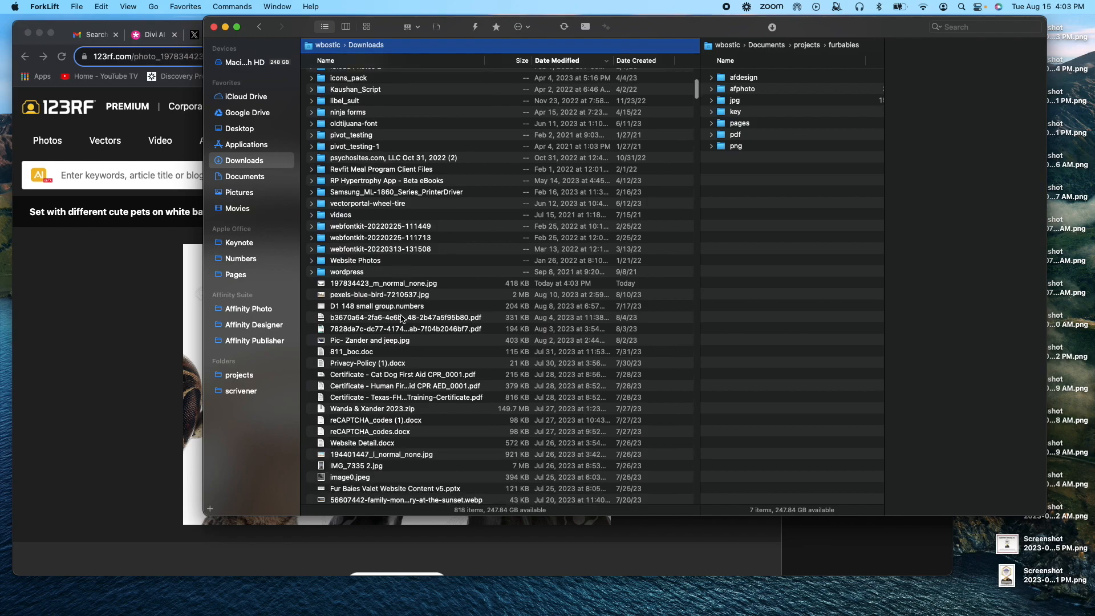
pyautogui.click(383, 283)
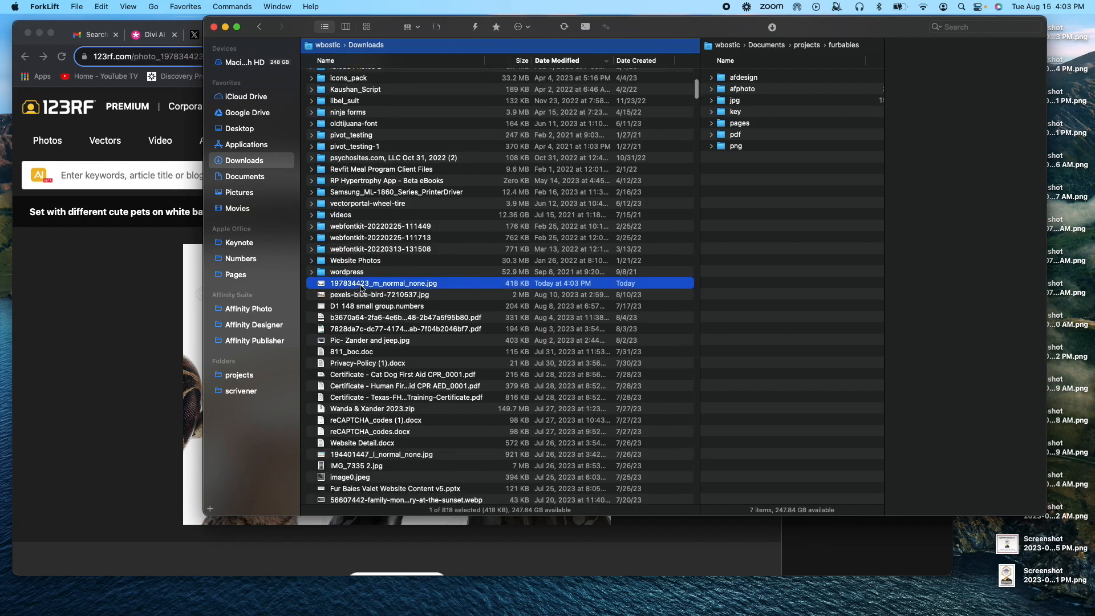
pyautogui.click(383, 283)
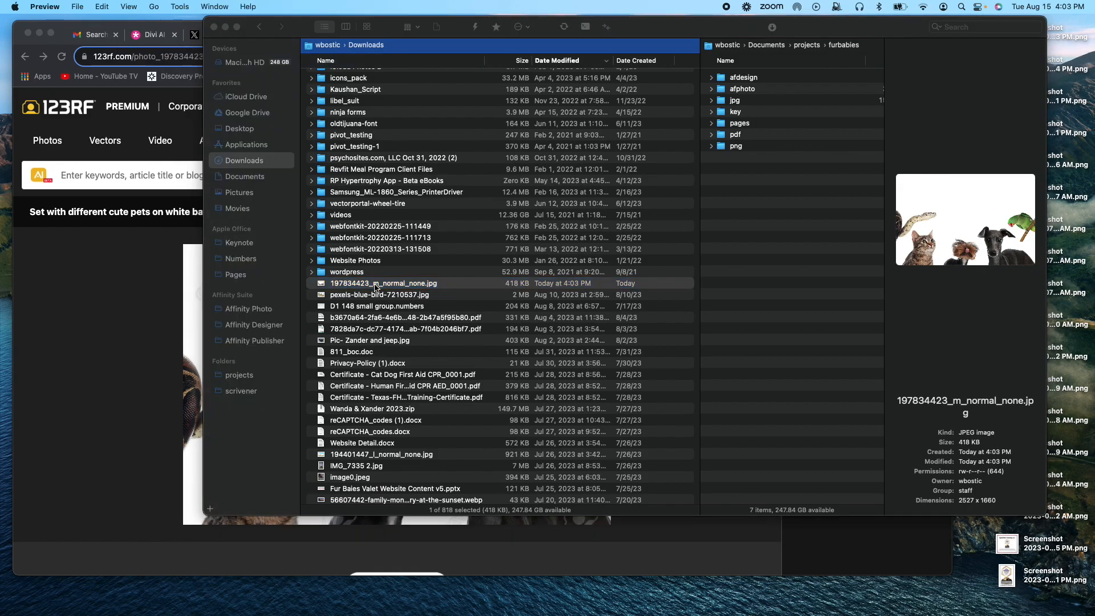
pyautogui.doubleClick(383, 283)
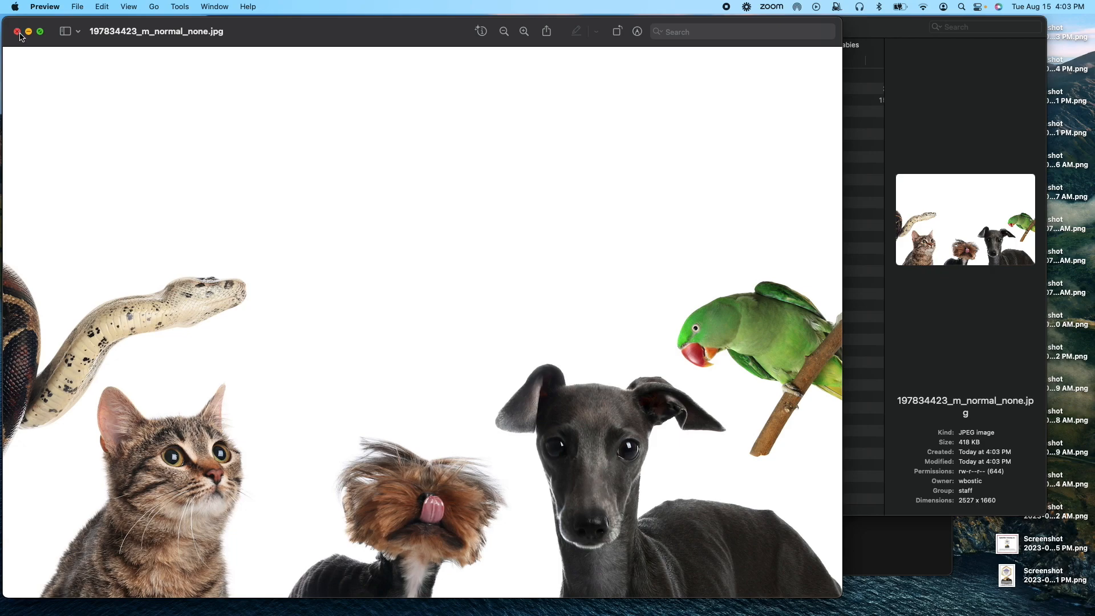
pyautogui.click(18, 32)
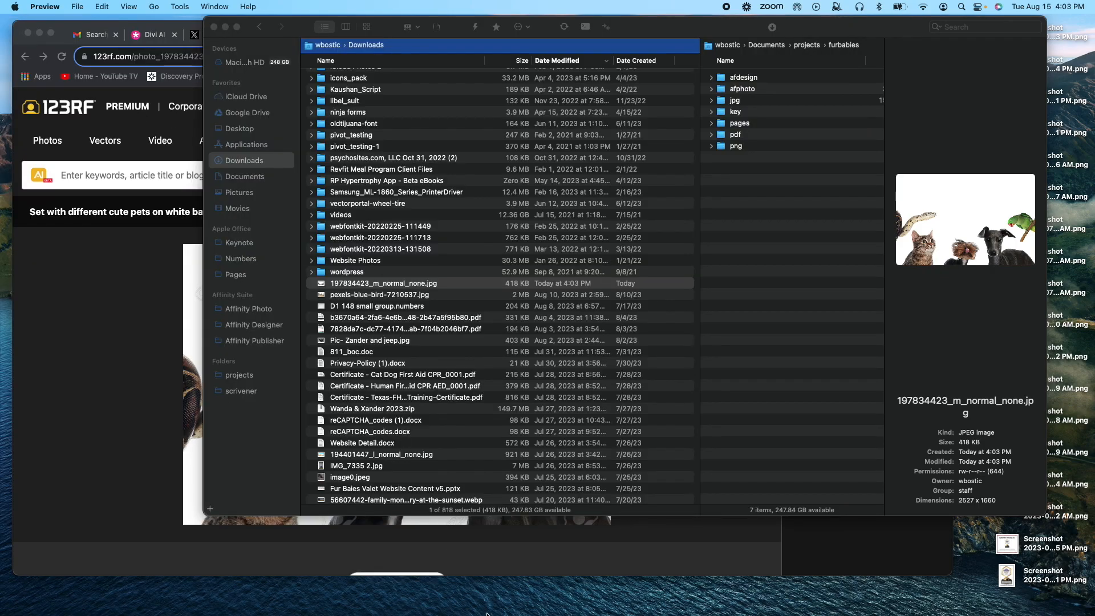